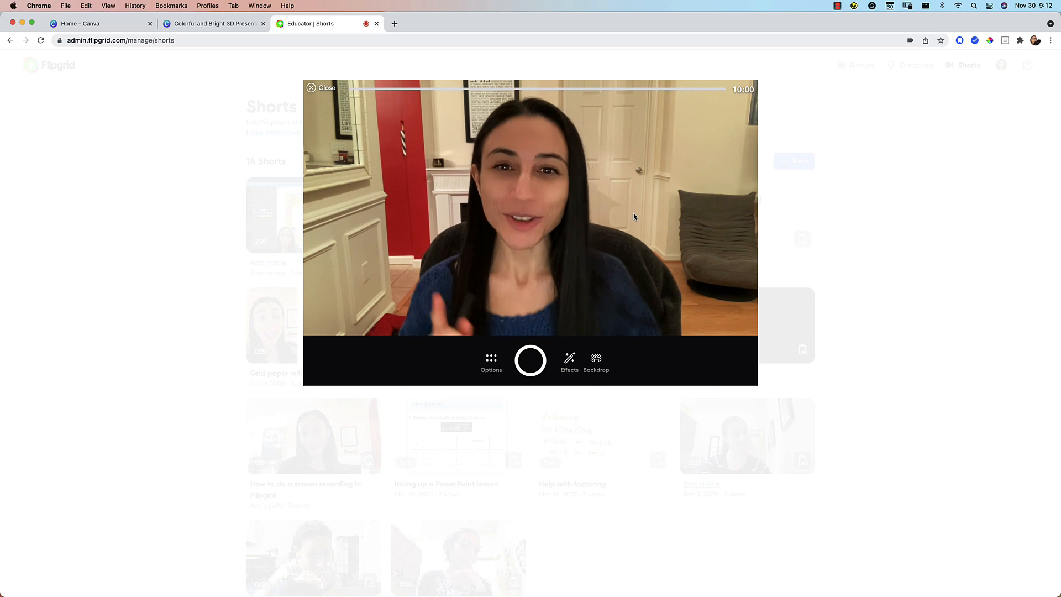
Leave Flipgrid's Shorts camera and switch to the Canva home page tab.
left_click(213, 23)
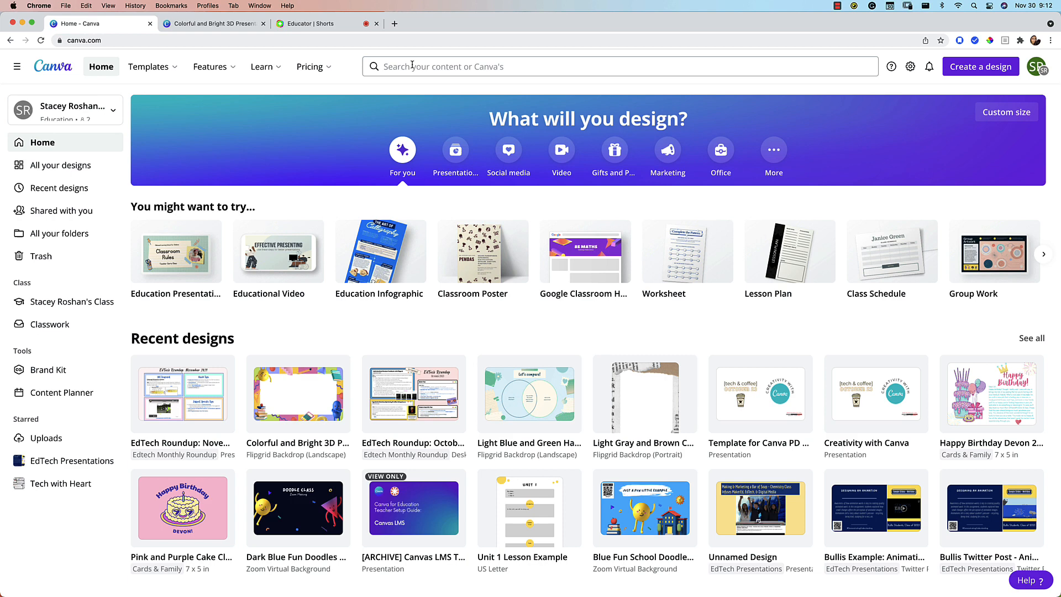
Search Canva for 'flipgrid' and scroll through the 83 Flipgrid Backdrop (Landscape) templates.
type("flipg")
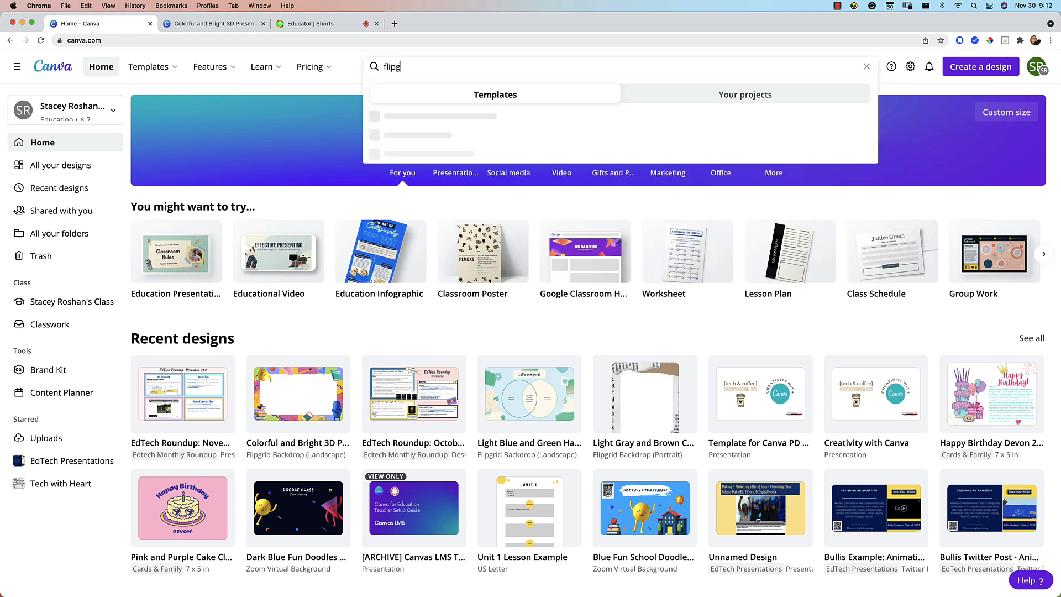
type("rid")
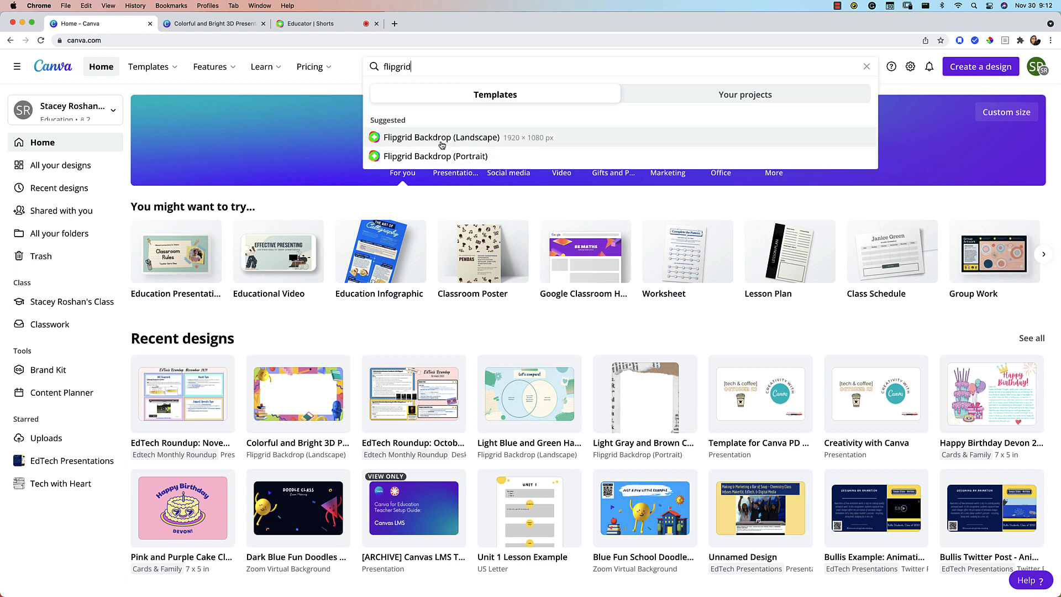
left_click(441, 137)
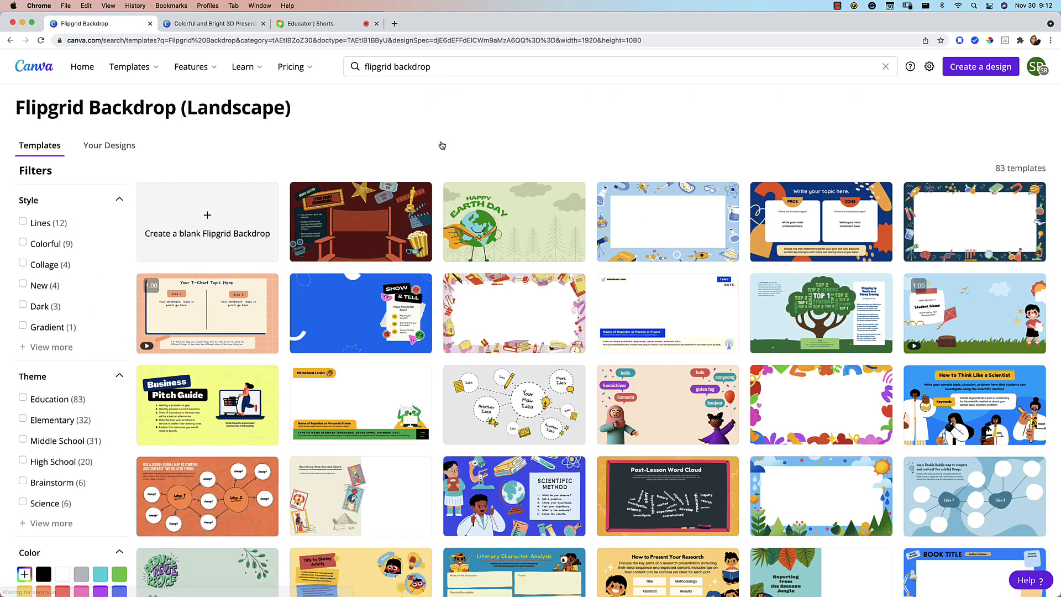
mouse_move(425, 311)
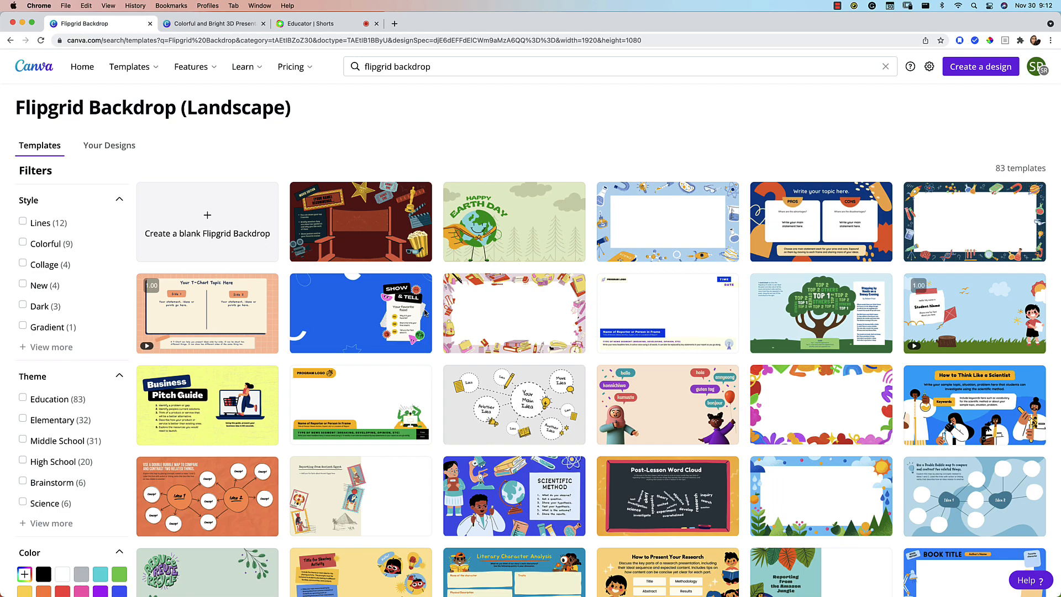
scroll("down", 3)
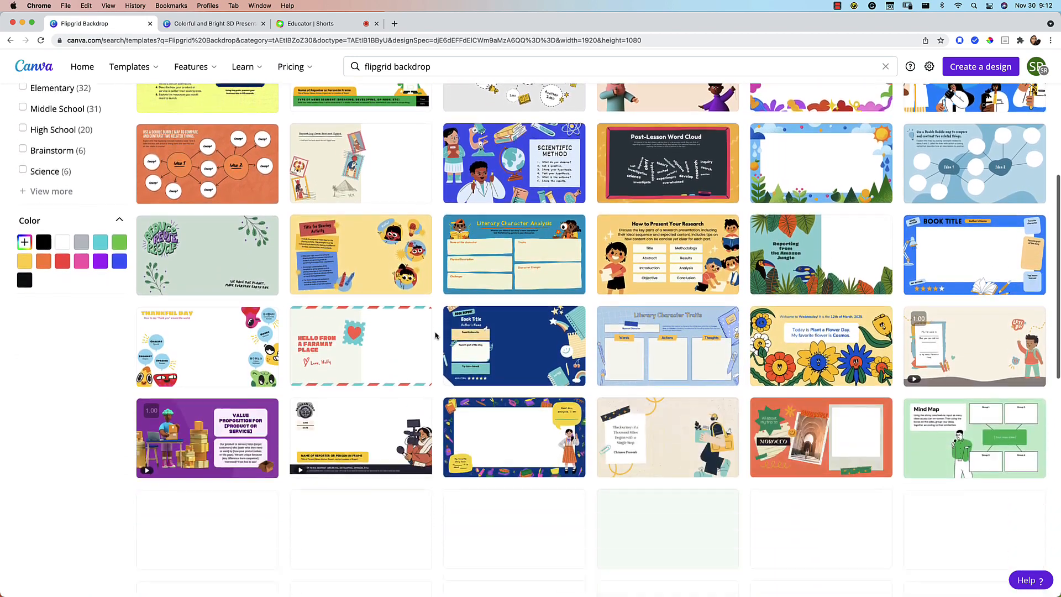
scroll("down", 3)
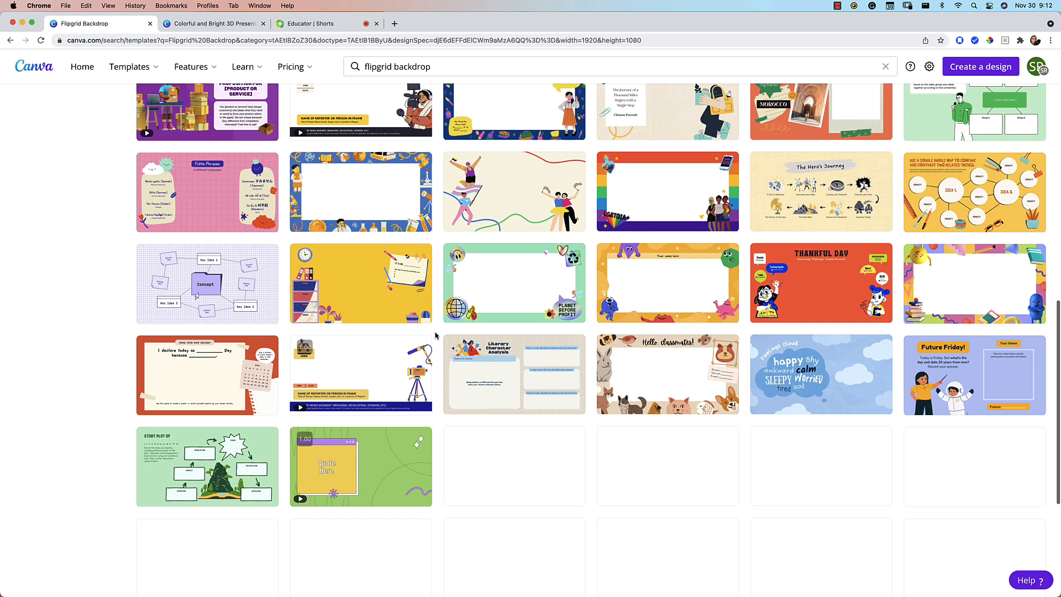
Try the Marker and Highlighter brushes on the colourful 3D backdrop, then show Flipgrid's backdrop choices.
left_click(213, 24)
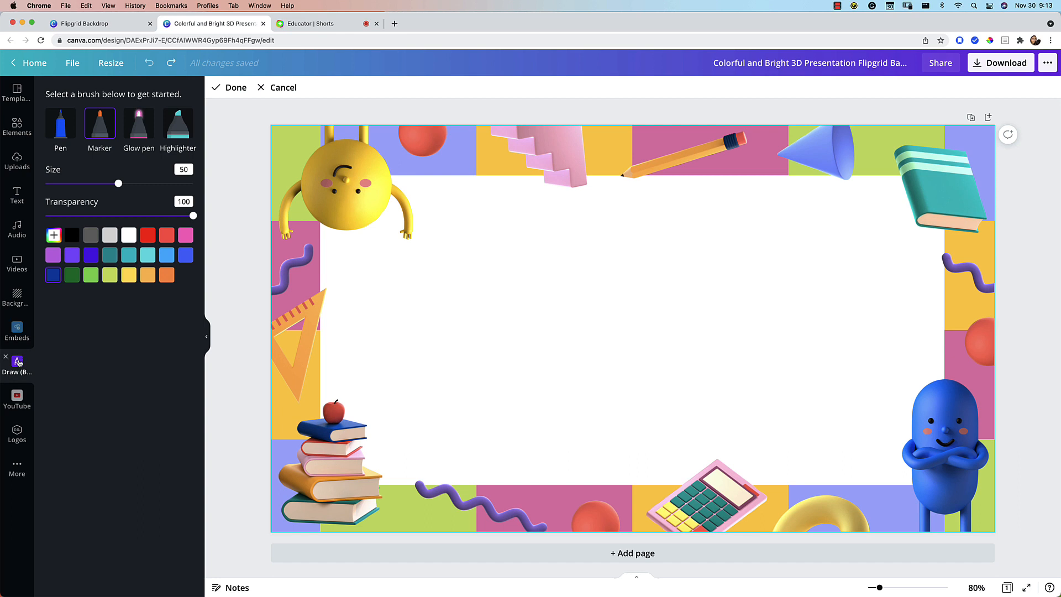
mouse_move(17, 361)
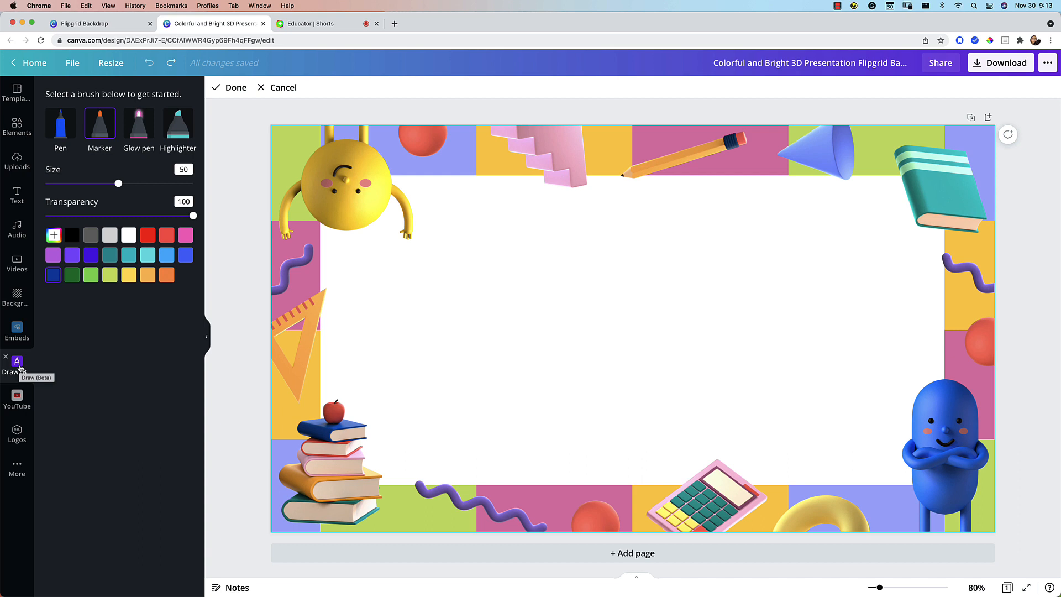
left_click(16, 468)
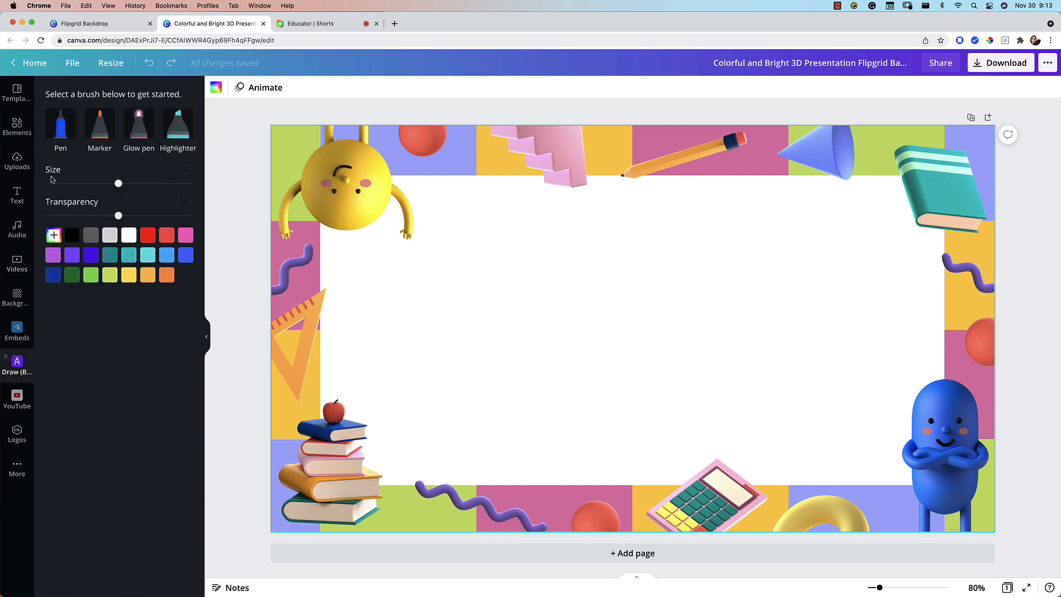
left_click(99, 126)
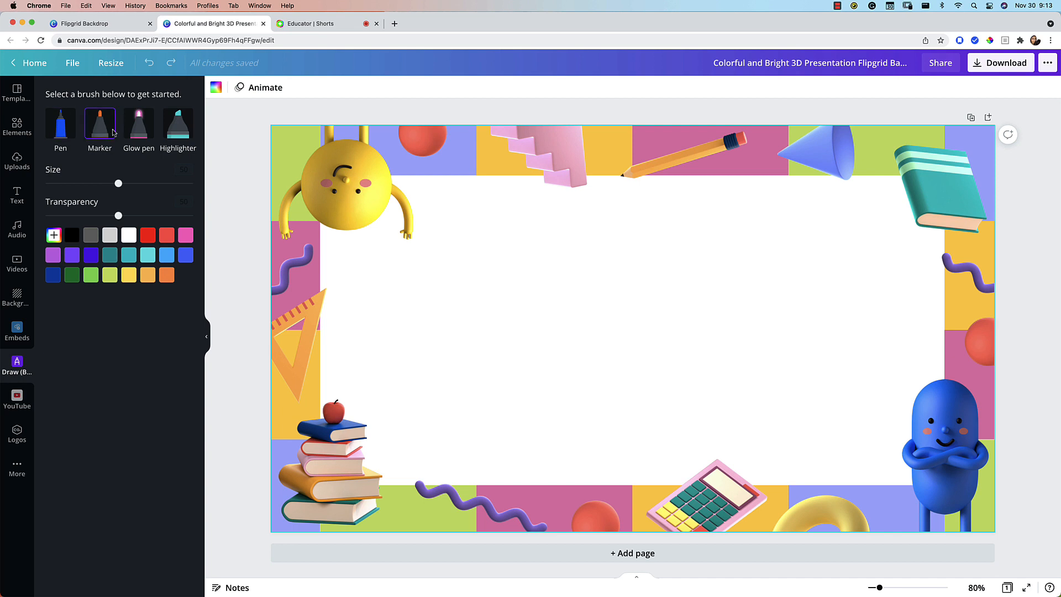
left_click(178, 128)
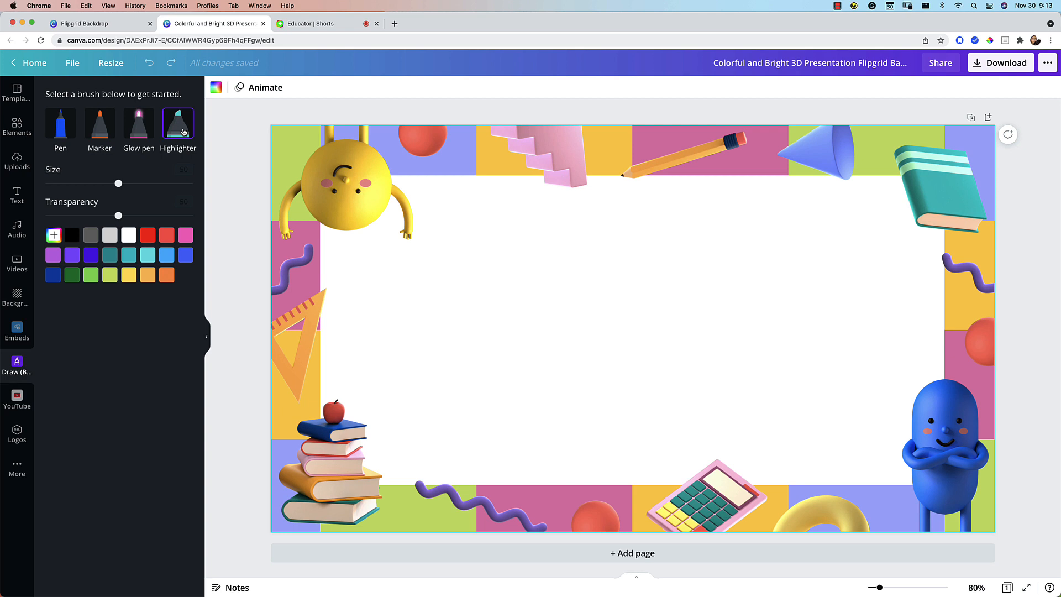
left_click(311, 24)
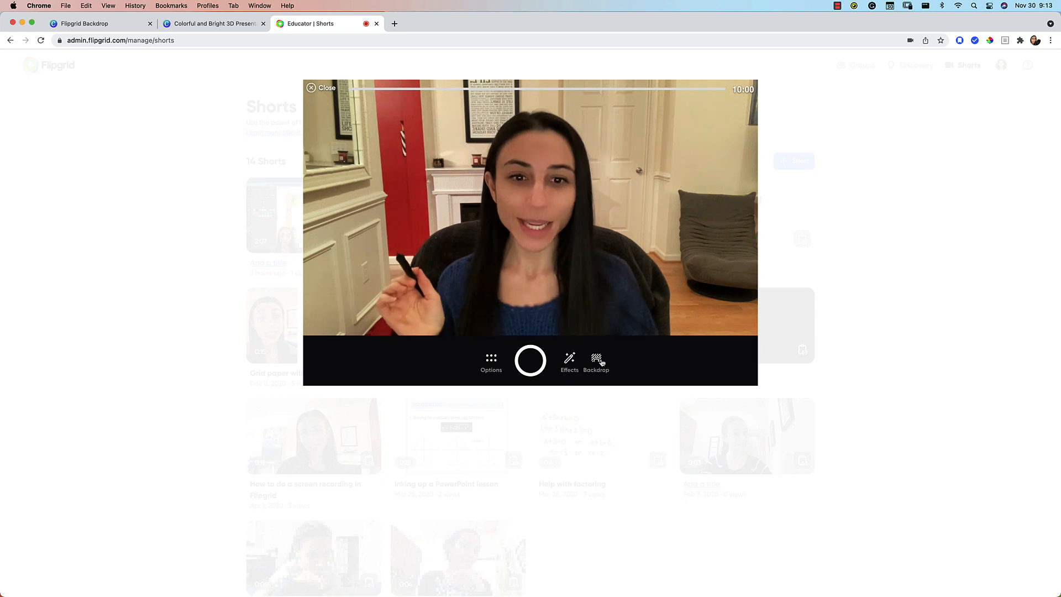
left_click(596, 362)
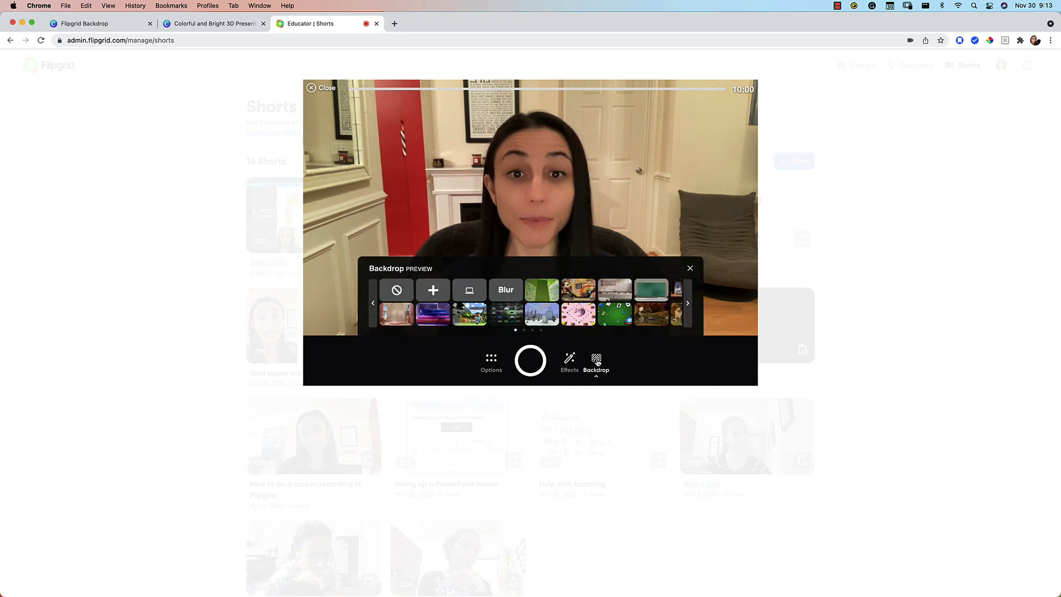
mouse_move(469, 289)
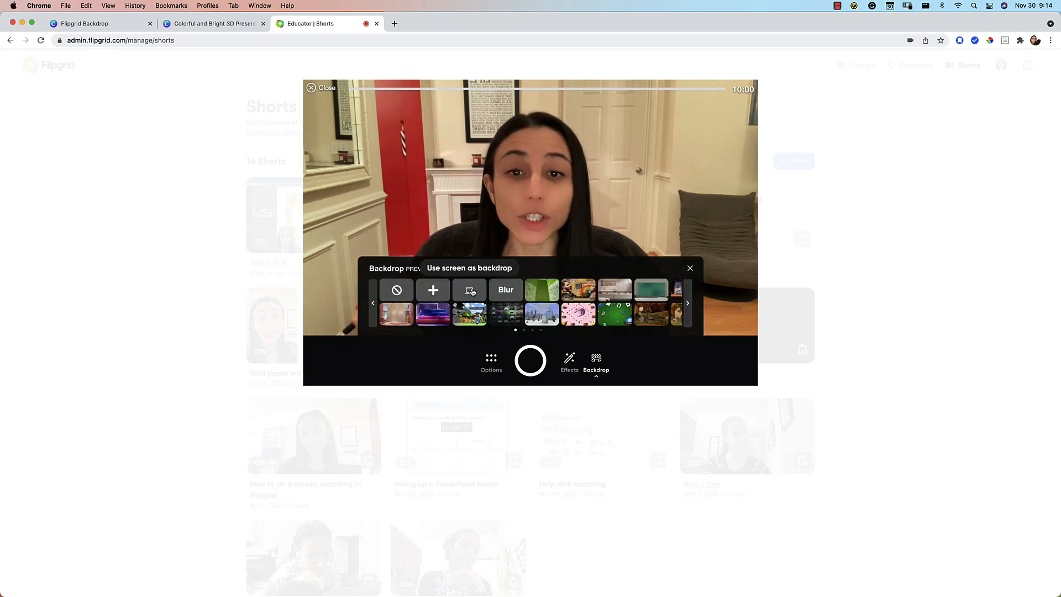
Share the Educator | Shorts browser window as the Flipgrid recording backdrop.
left_click(470, 290)
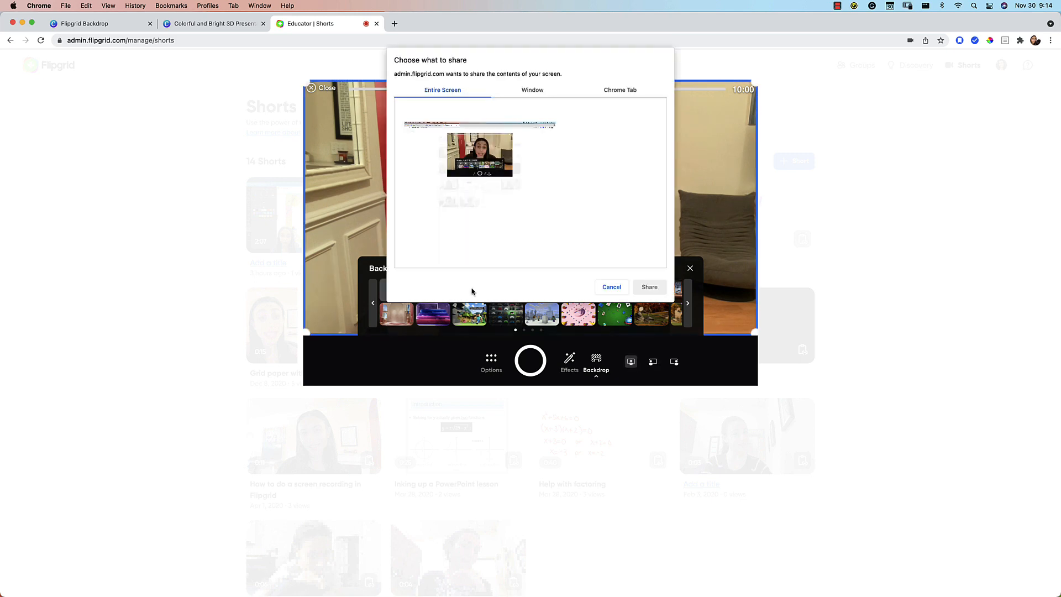
left_click(533, 90)
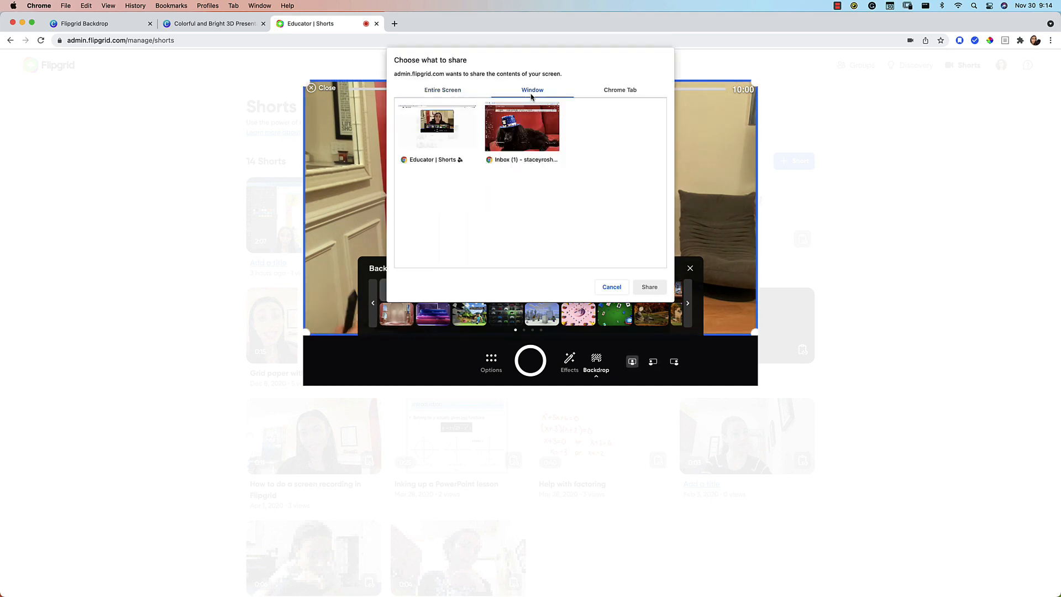
left_click(437, 129)
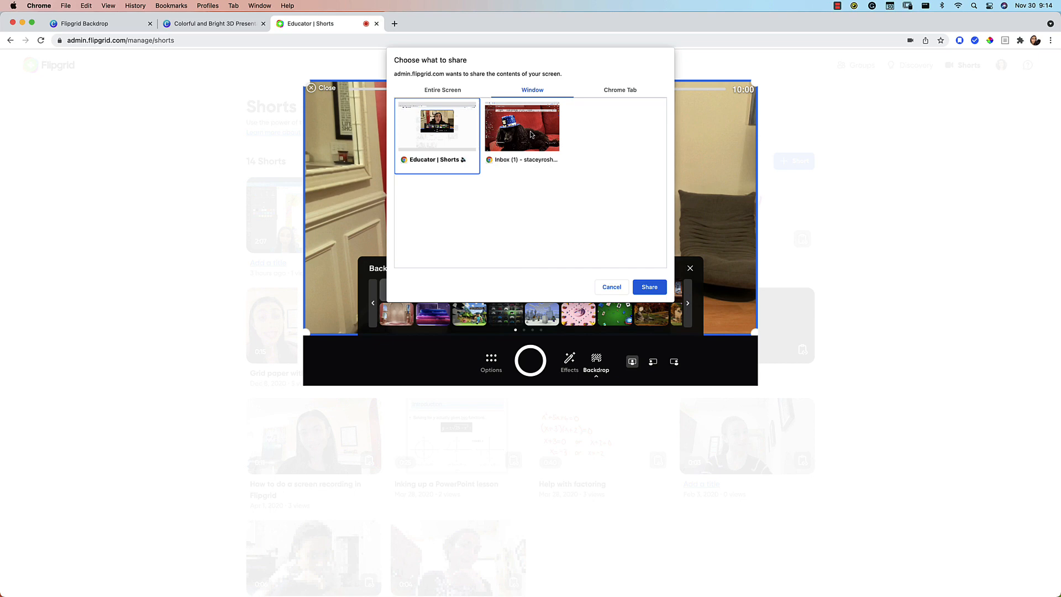
mouse_move(631, 97)
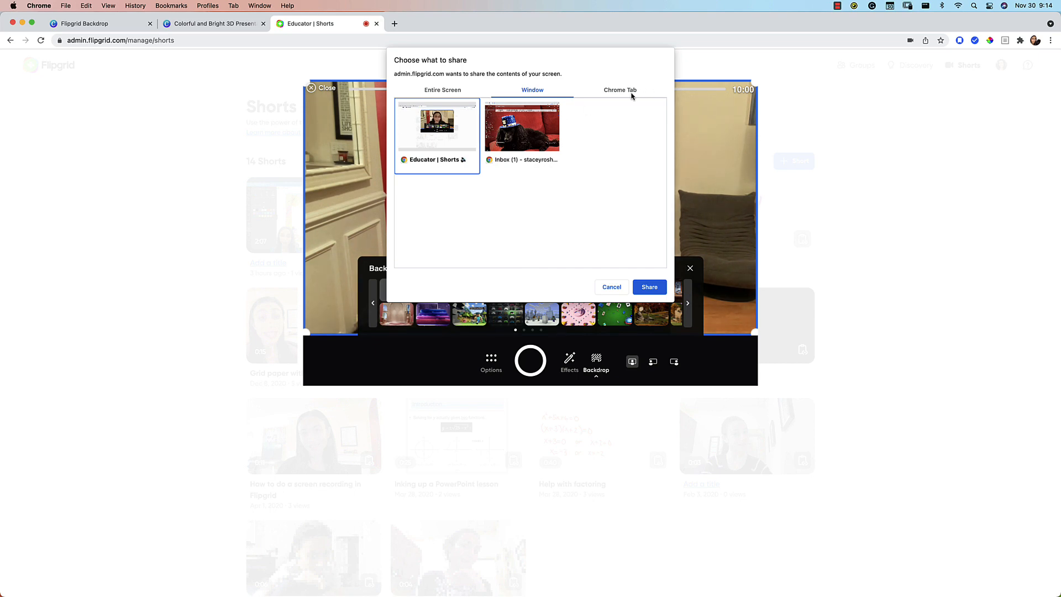
mouse_move(426, 156)
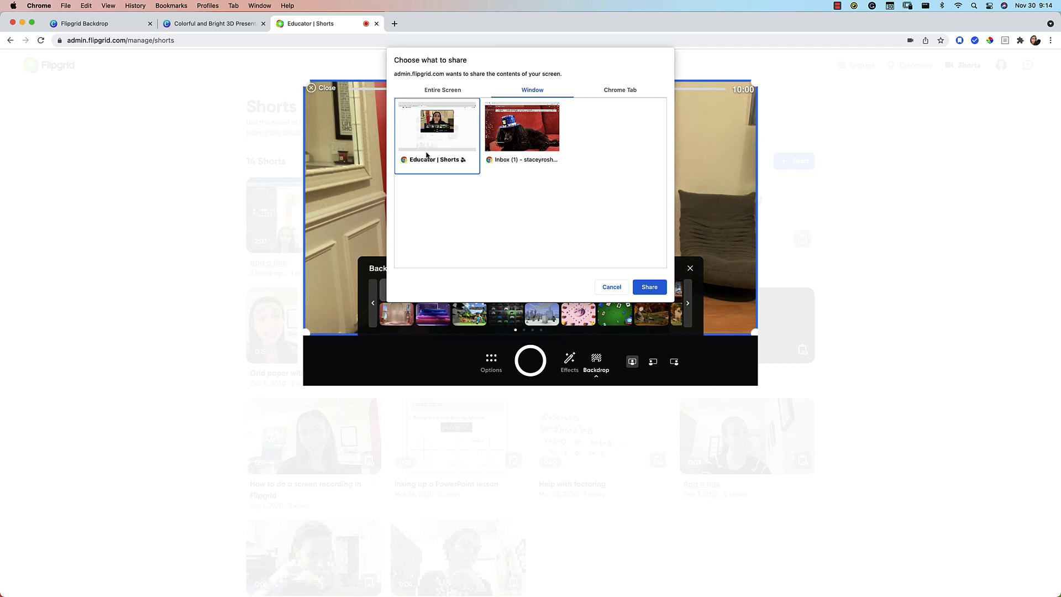
left_click(648, 287)
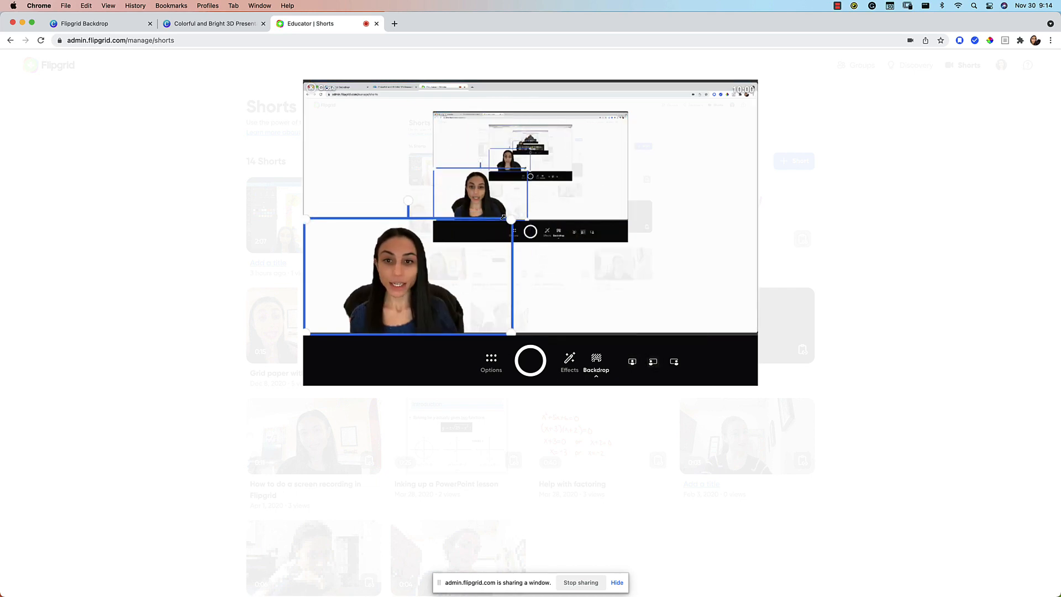
Set the Canva marker size to 42 and start the Flipgrid lesson recording.
left_click(596, 362)
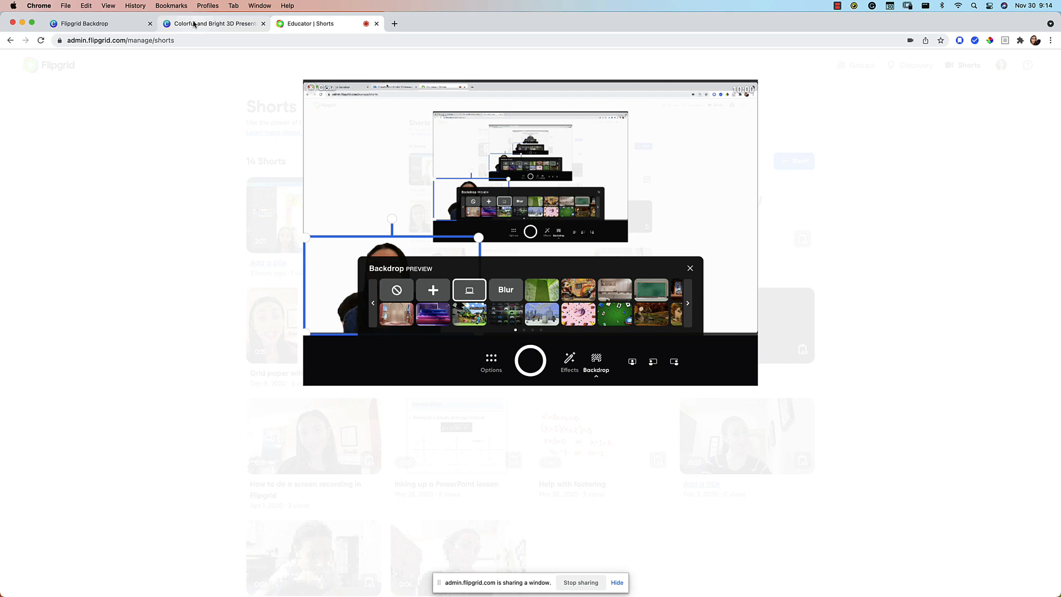
left_click(212, 23)
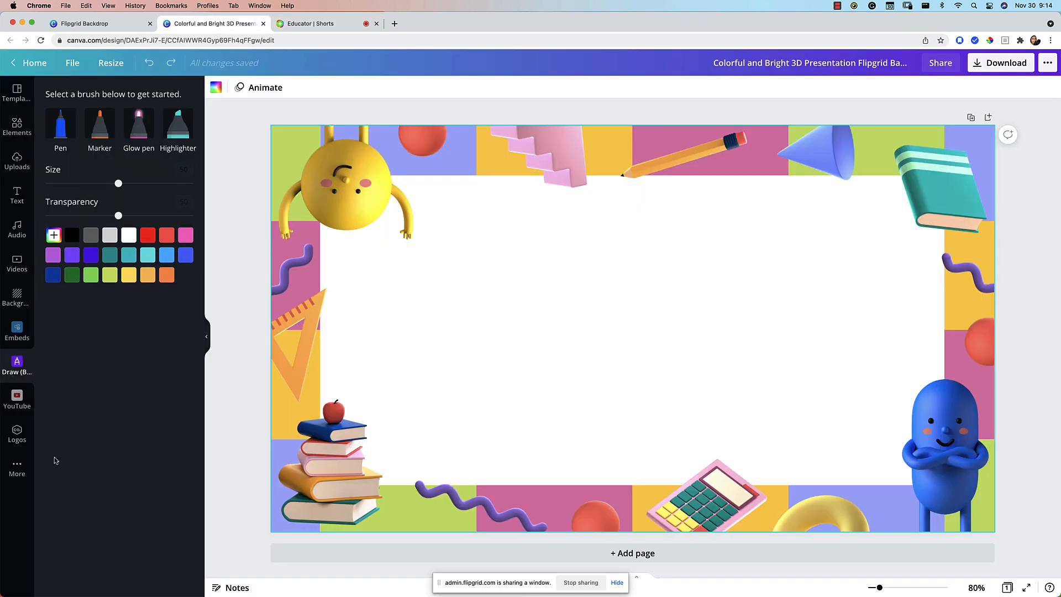
mouse_move(106, 516)
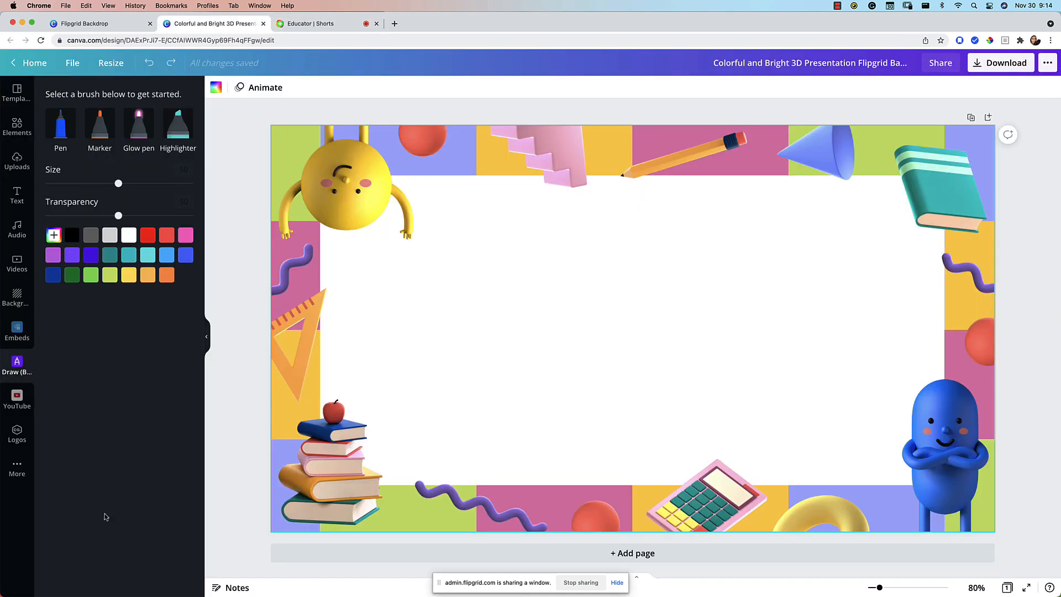
mouse_move(232, 478)
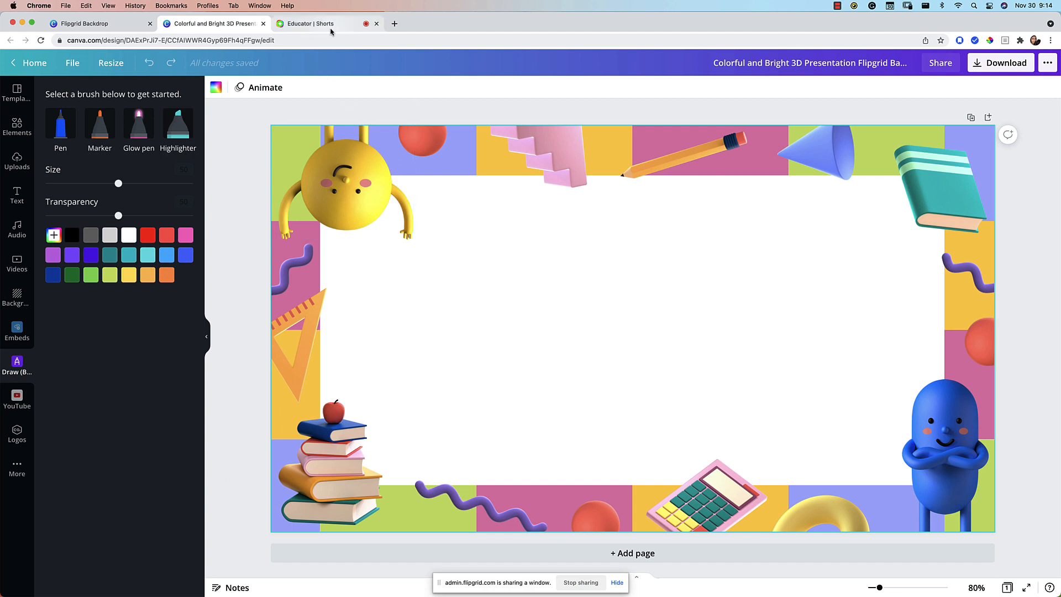
left_click(99, 124)
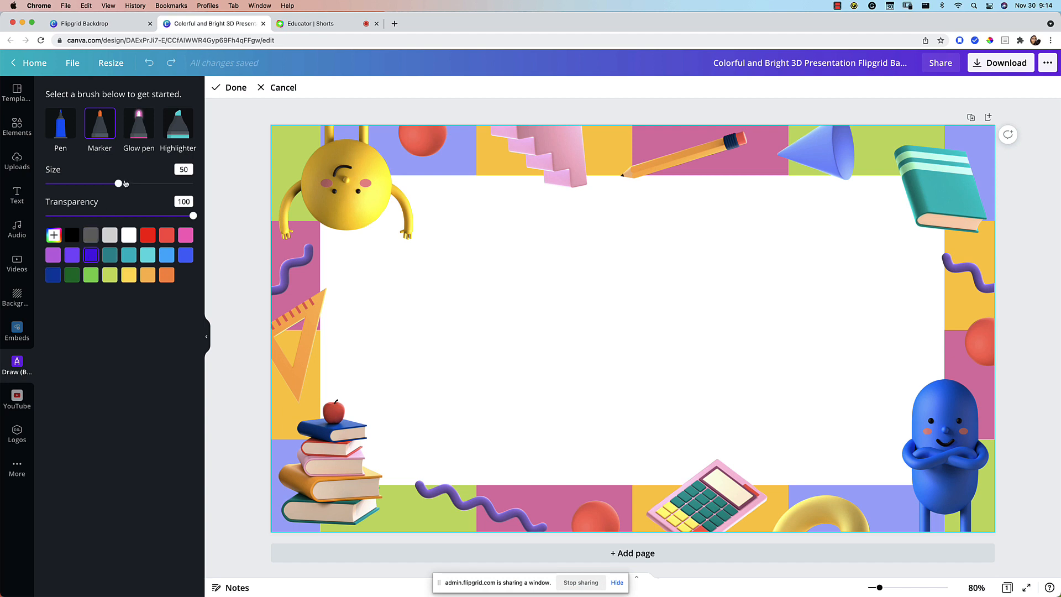
left_click_drag(125, 183, 106, 183)
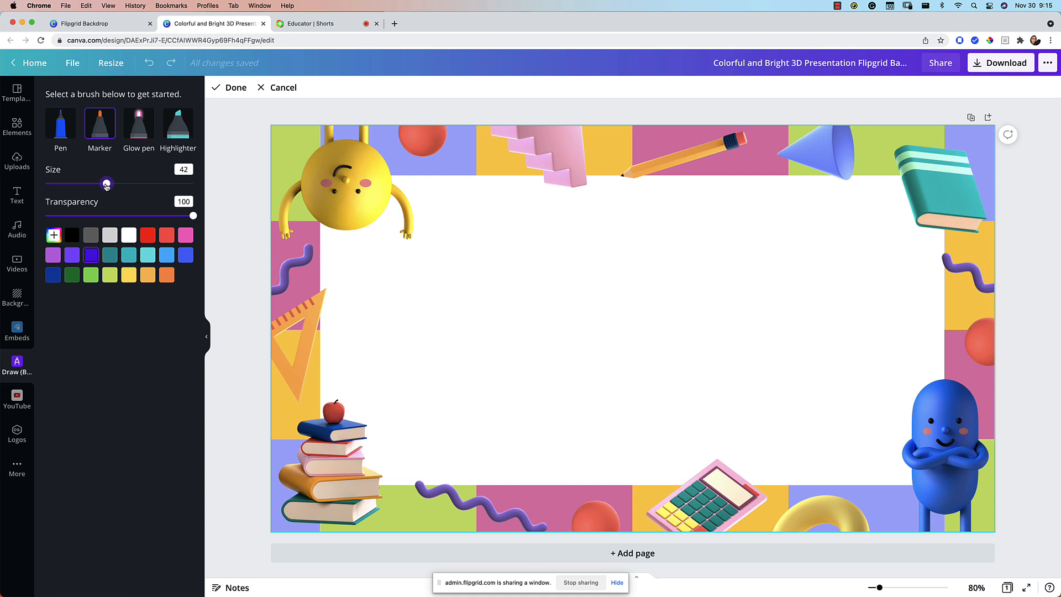
left_click(311, 23)
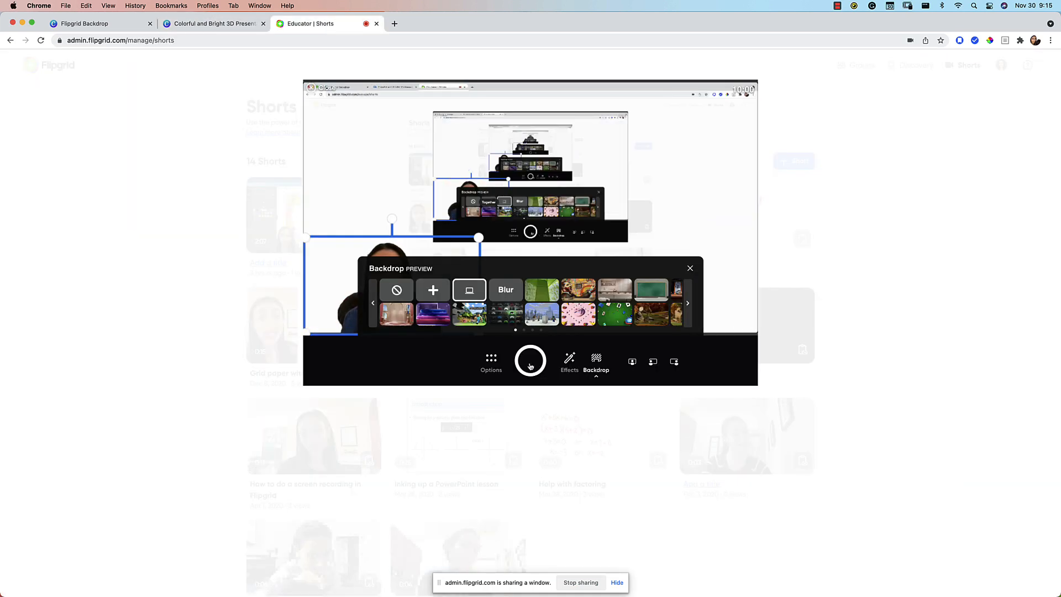
left_click(530, 361)
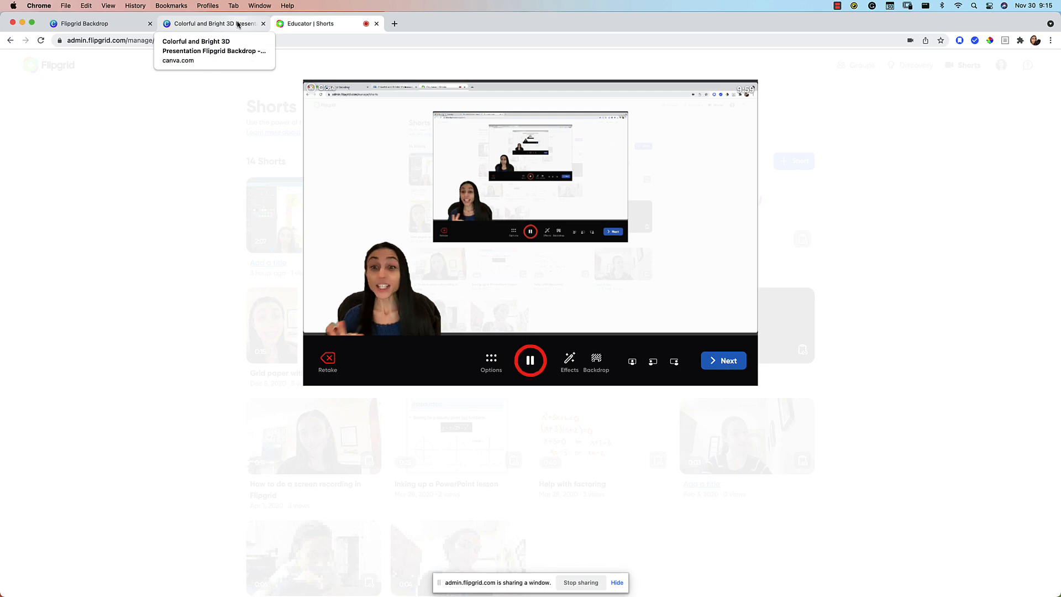
left_click(212, 24)
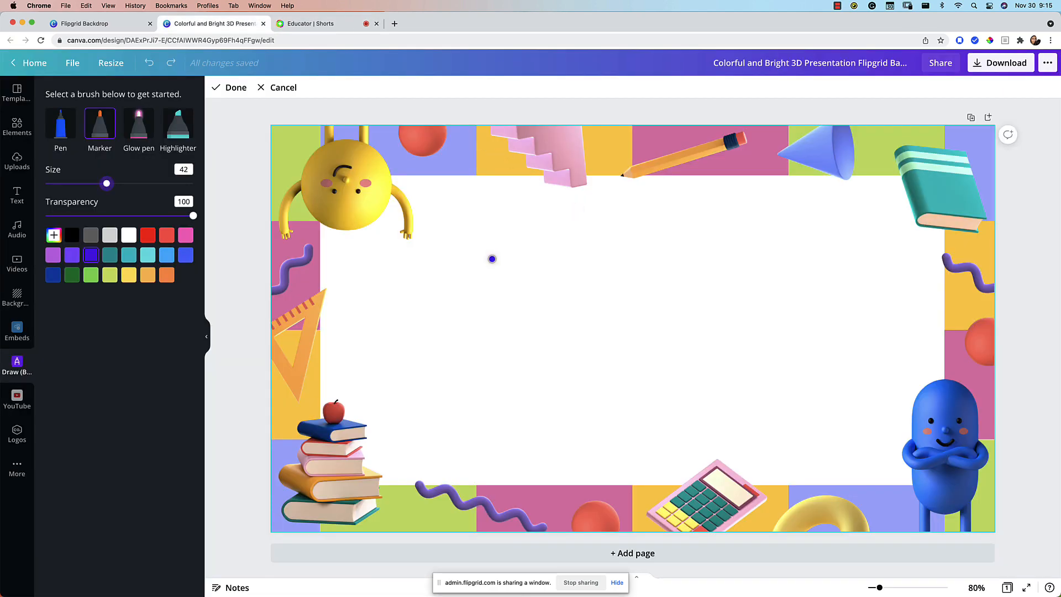
mouse_move(457, 204)
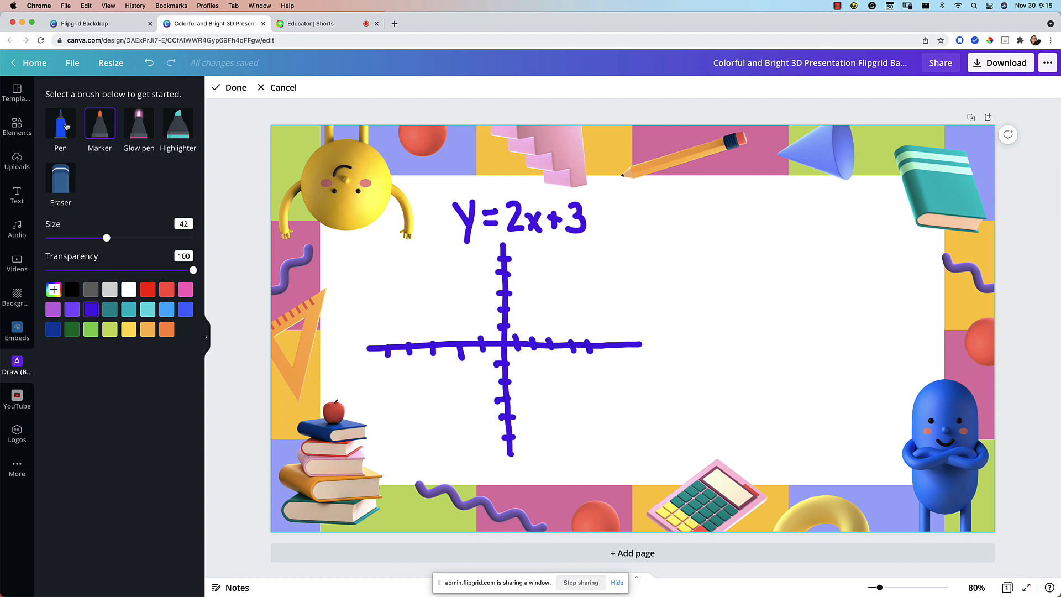
Sketch y = 2x + 3, axes, red line and boxed intercept working with Marker and Pen.
left_click(99, 126)
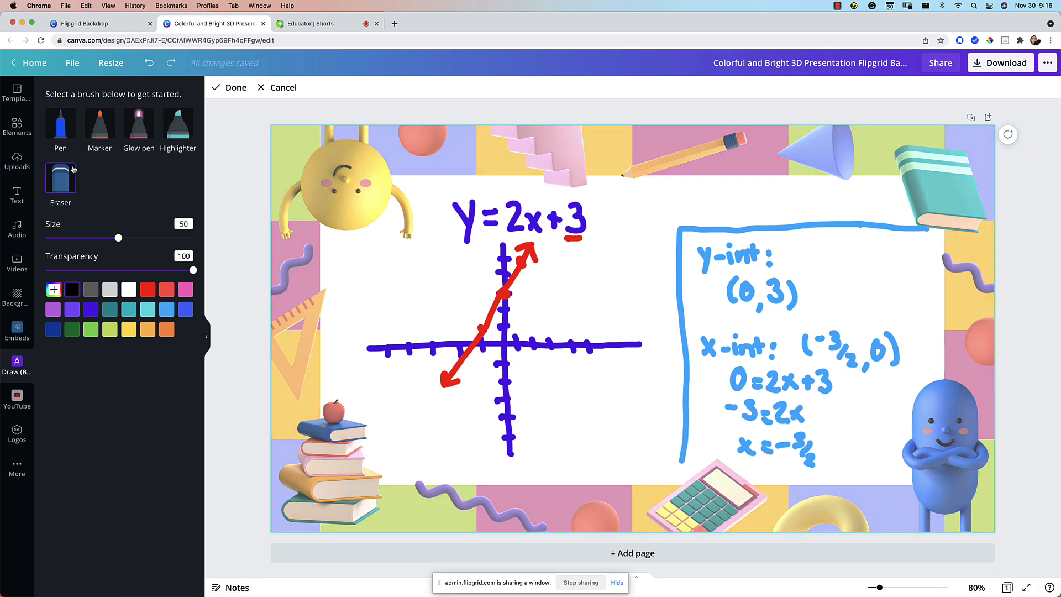
left_click(61, 126)
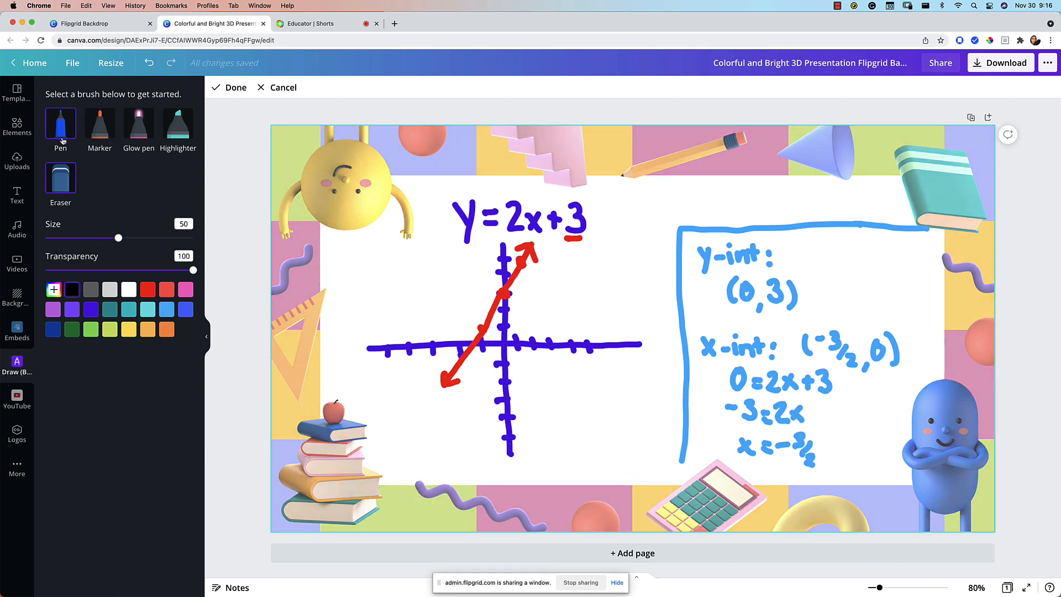
left_click(100, 125)
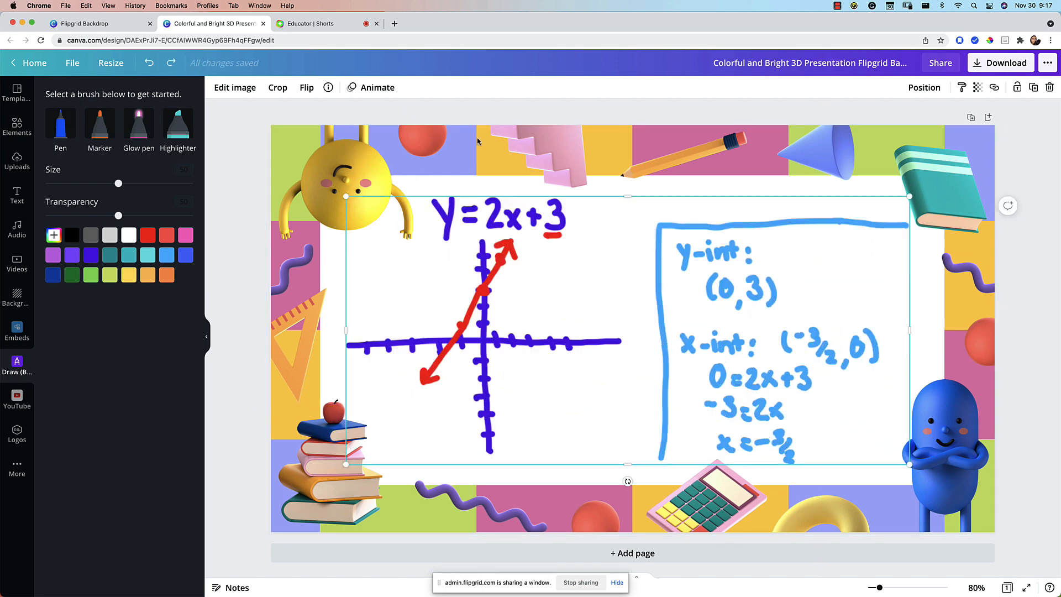
Finish the graph drawing and return to the Flipgrid recorder, still recording.
left_click(311, 24)
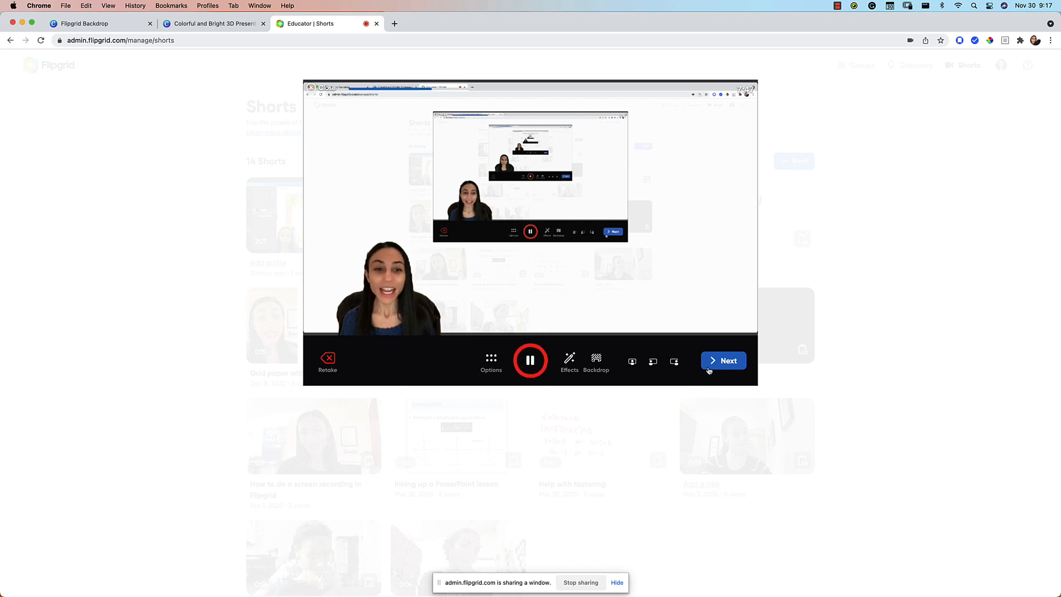
Stop recording, play back and pause the 1:18 lesson clip, then reopen Canva's backdrop results.
left_click(723, 360)
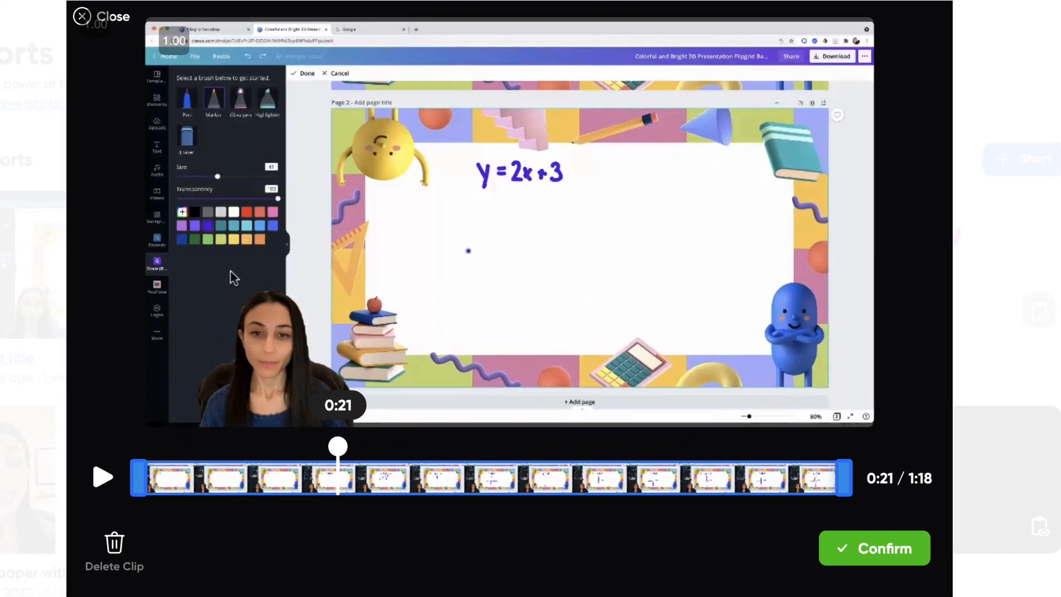
mouse_move(252, 433)
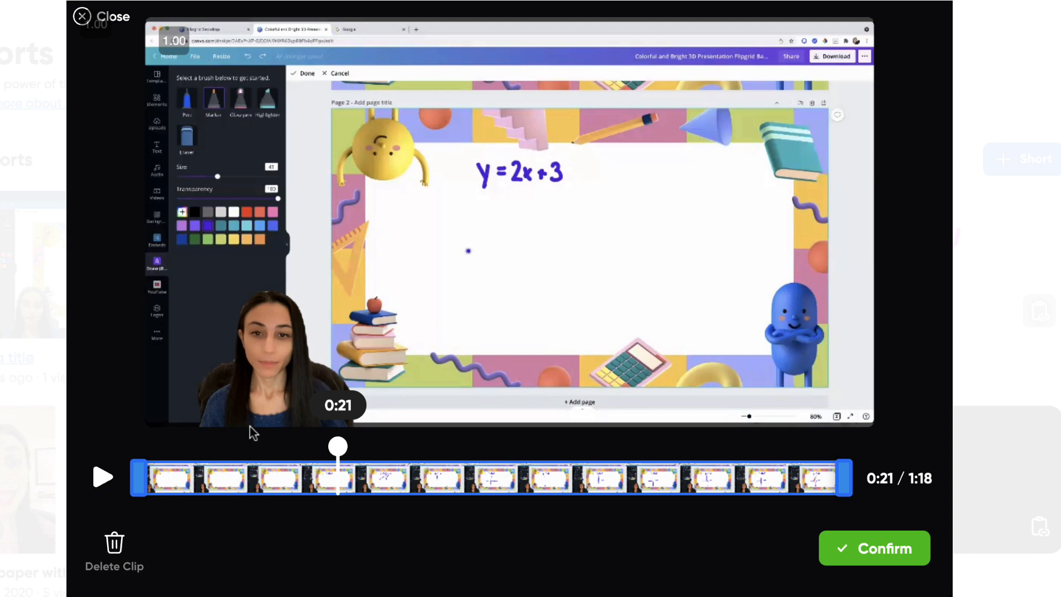
mouse_move(338, 454)
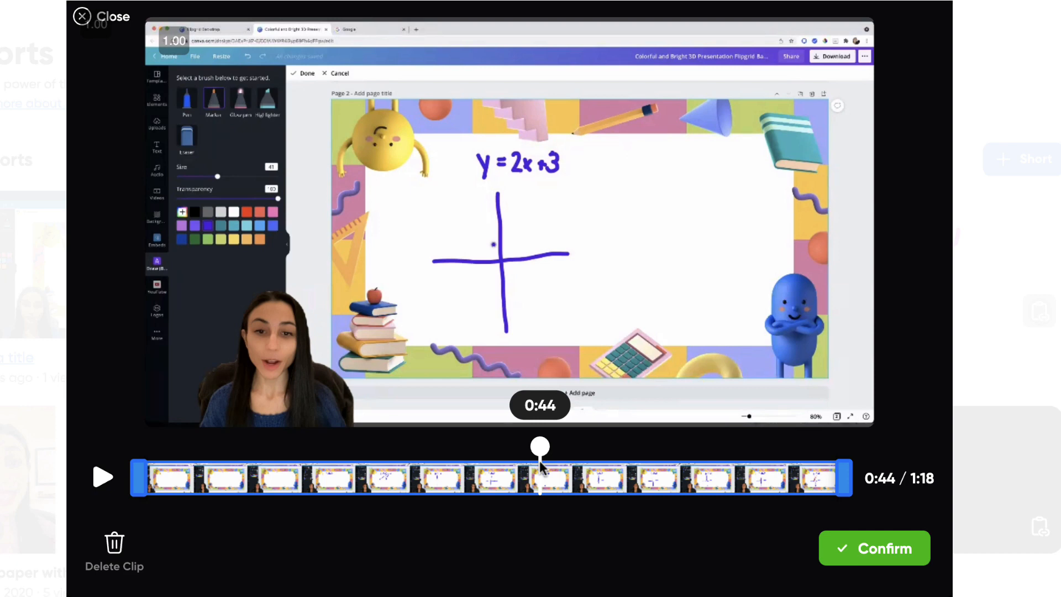
left_click(103, 476)
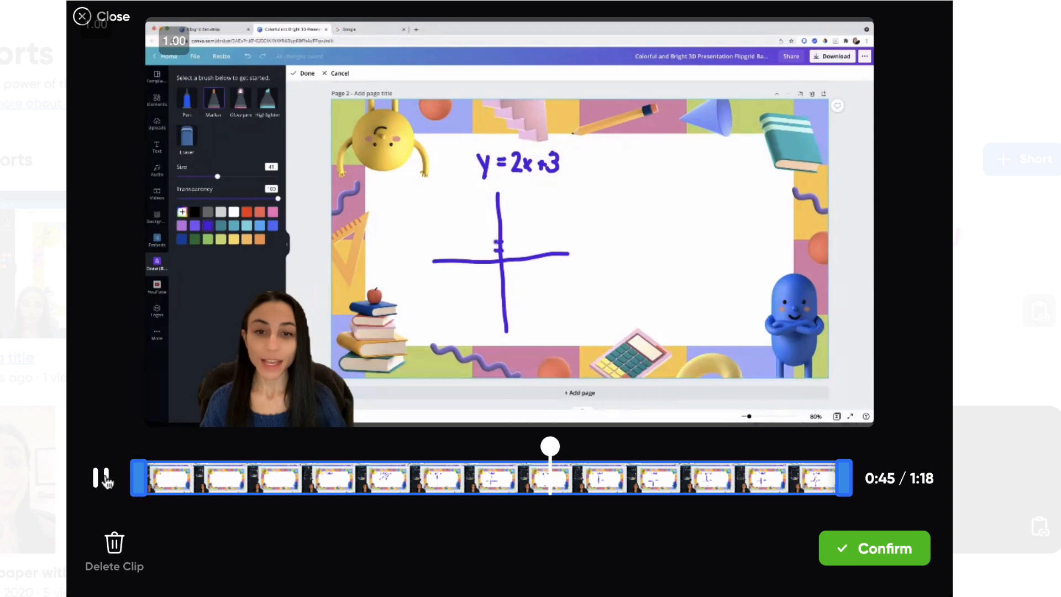
left_click(100, 478)
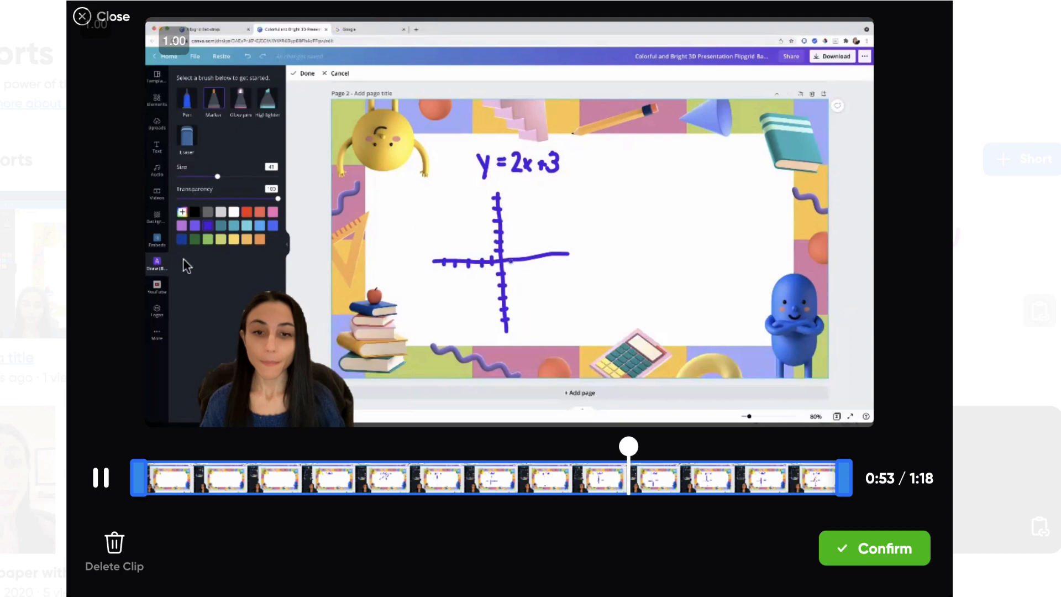
left_click(99, 477)
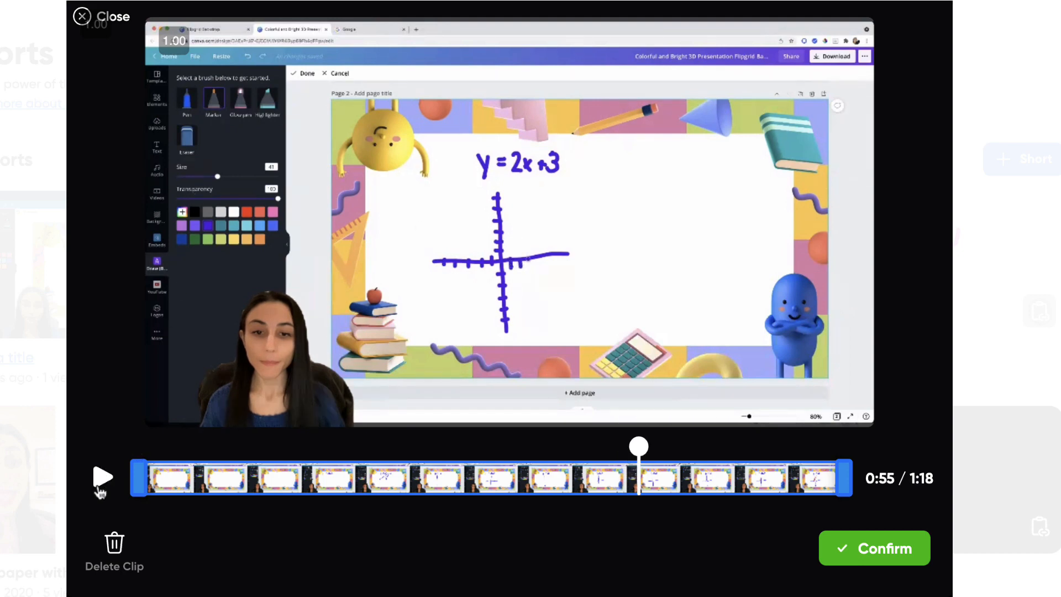
left_click(103, 476)
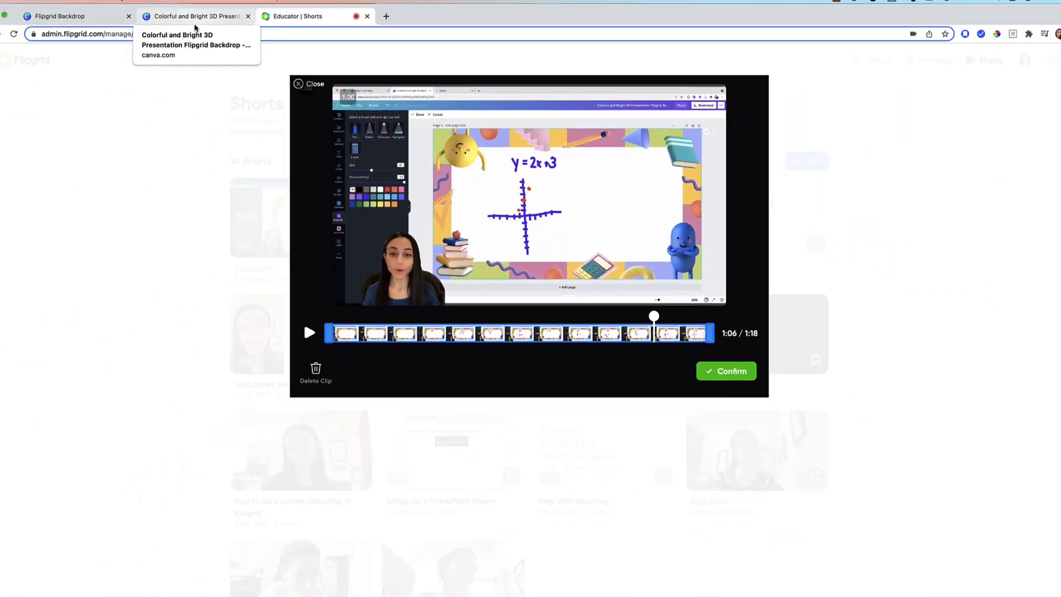
left_click(197, 15)
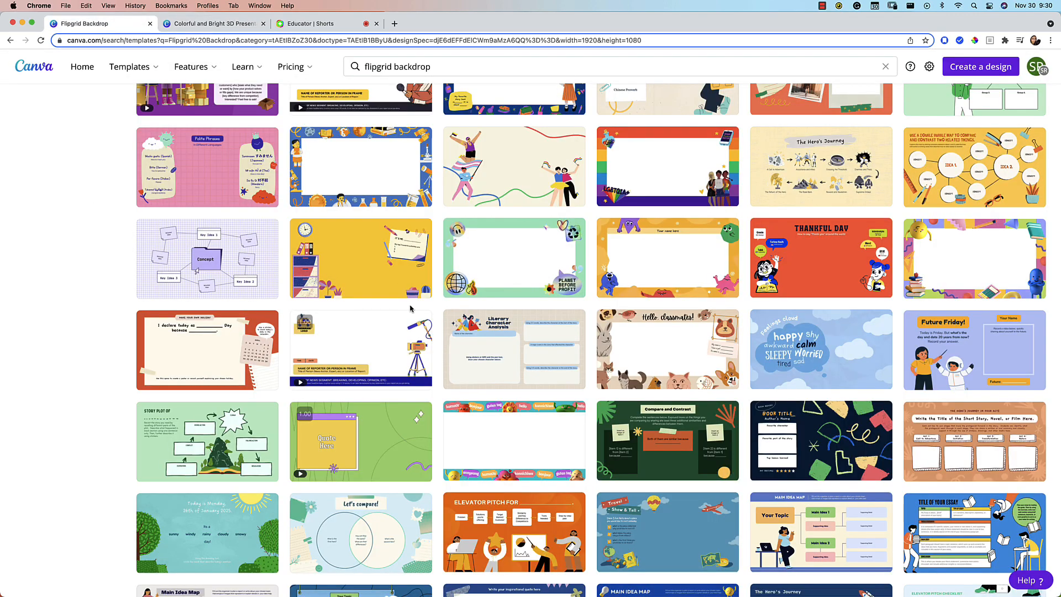
Scroll further through the backdrop templates, then reopen the colourful 3D design with the graph.
scroll("down", 3)
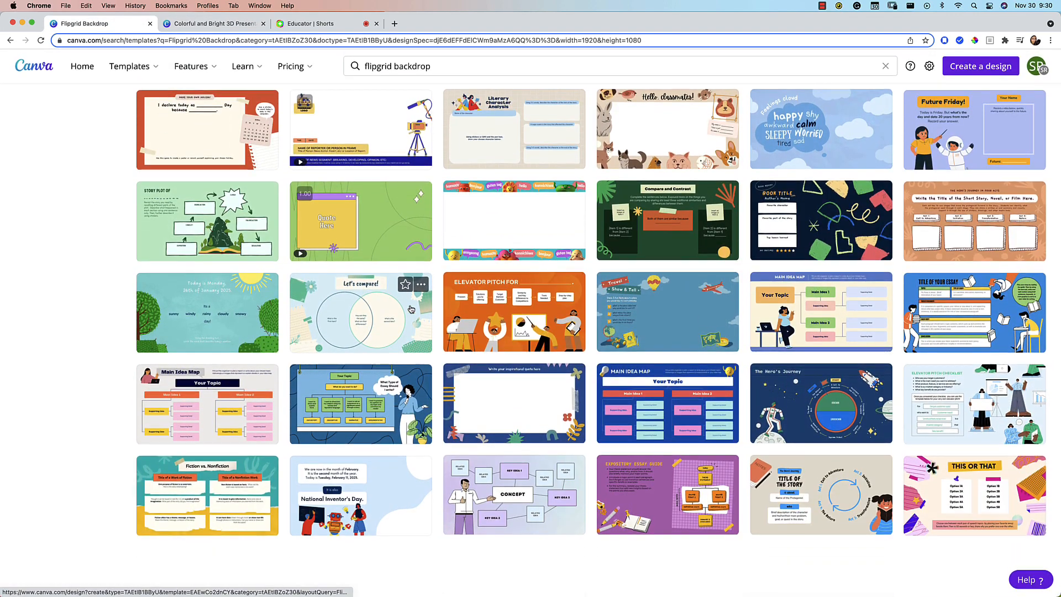
scroll("down", 3)
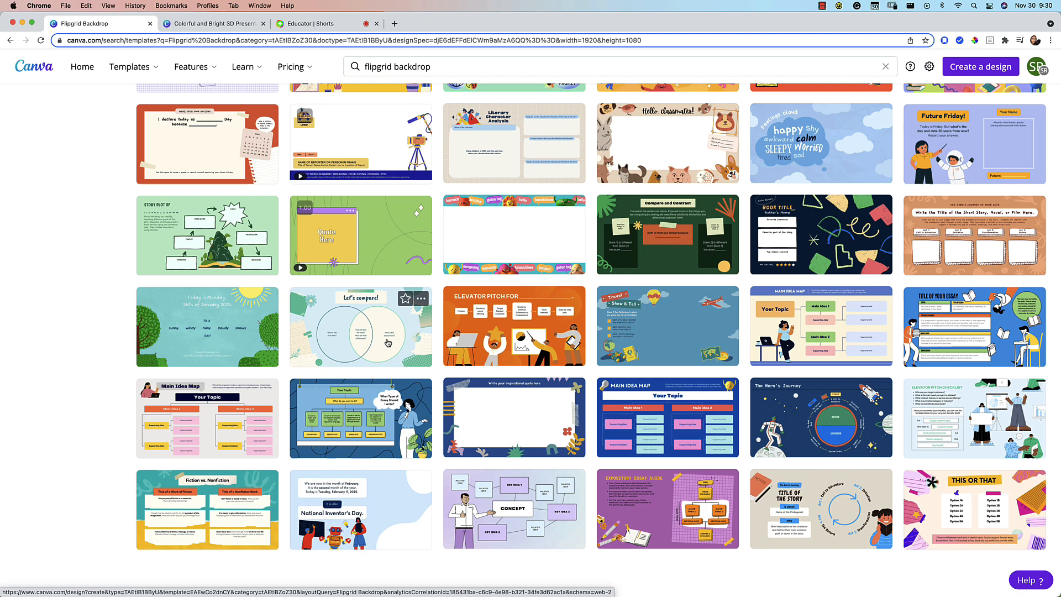
mouse_move(513, 416)
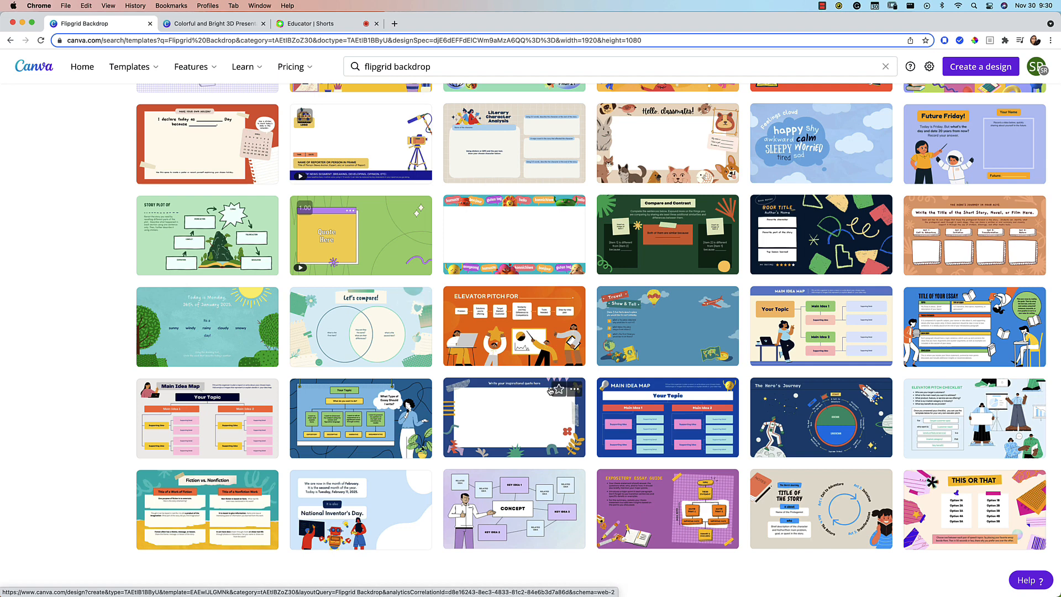
left_click(214, 23)
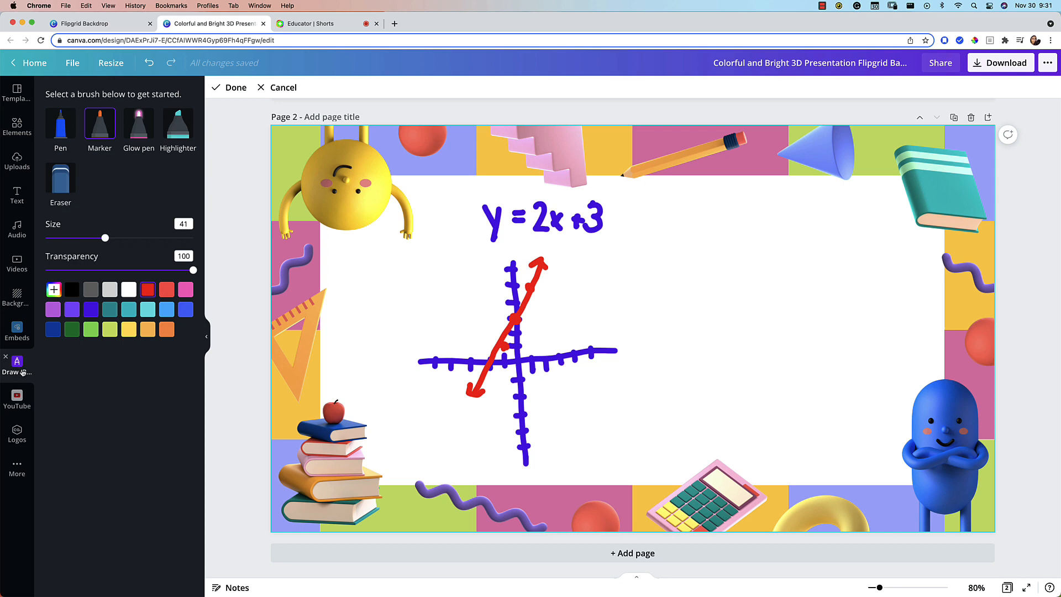
Close and reopen the Draw panel, then return to Flipgrid's live camera recorder.
left_click(17, 467)
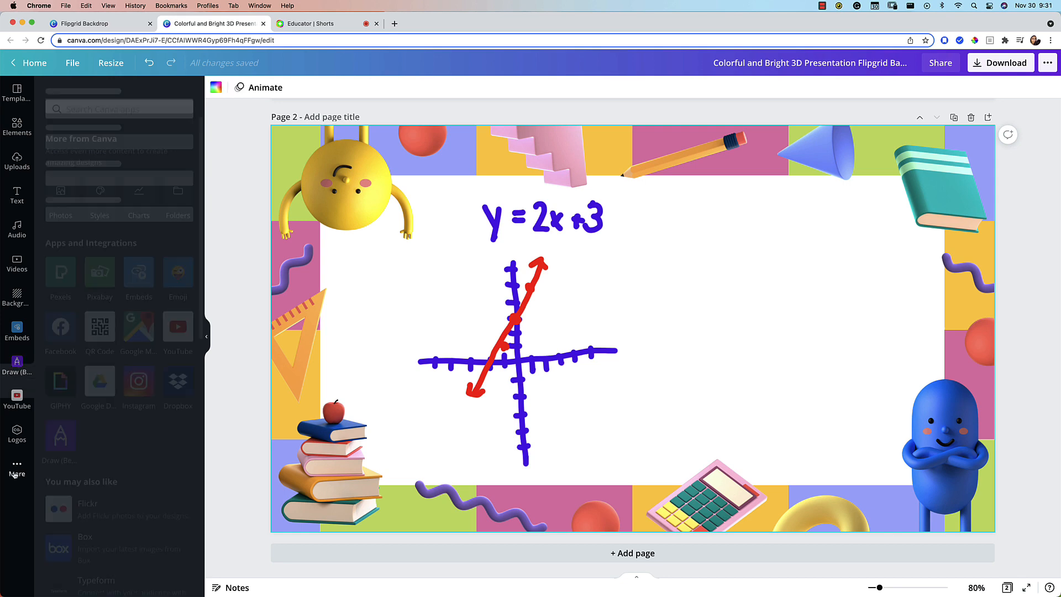
left_click(518, 332)
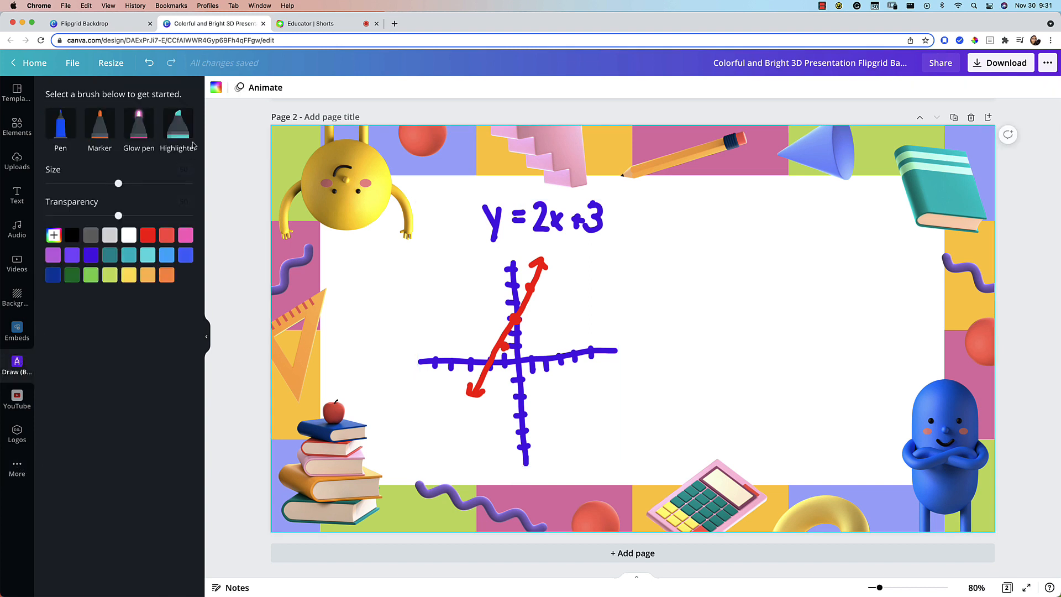
mouse_move(257, 251)
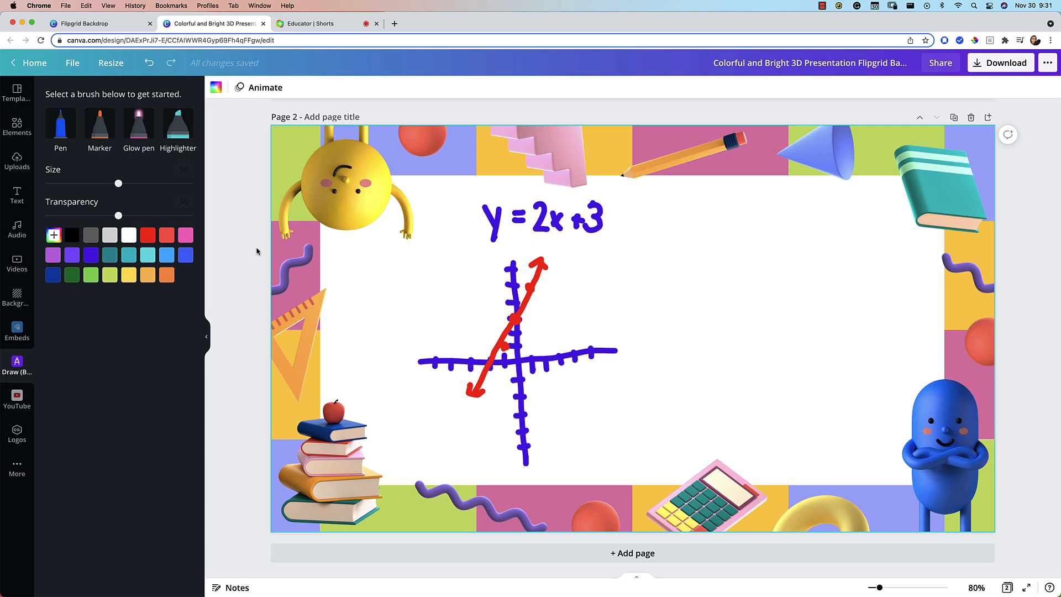
left_click(306, 23)
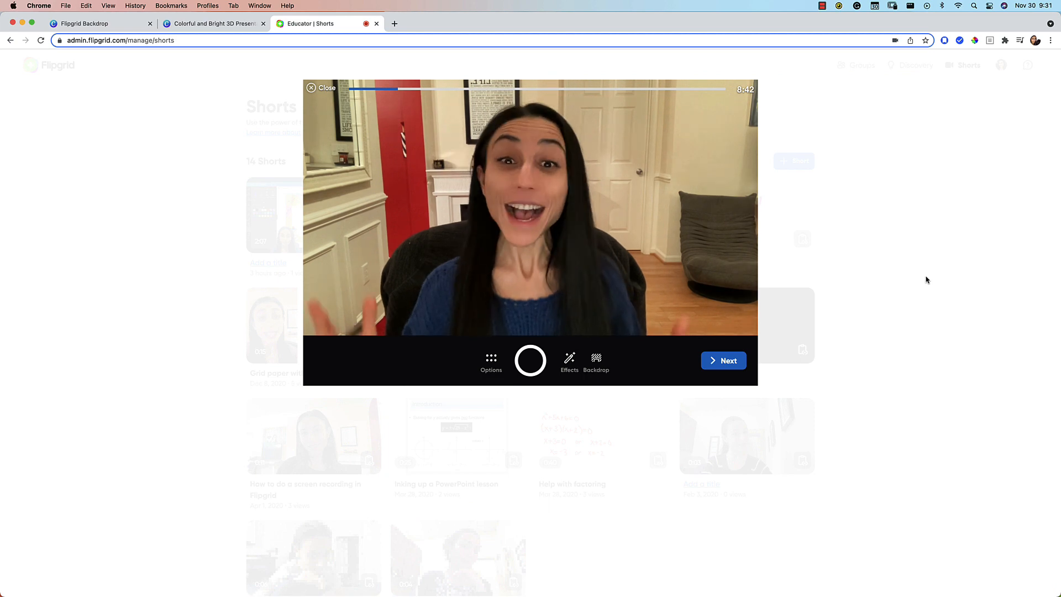